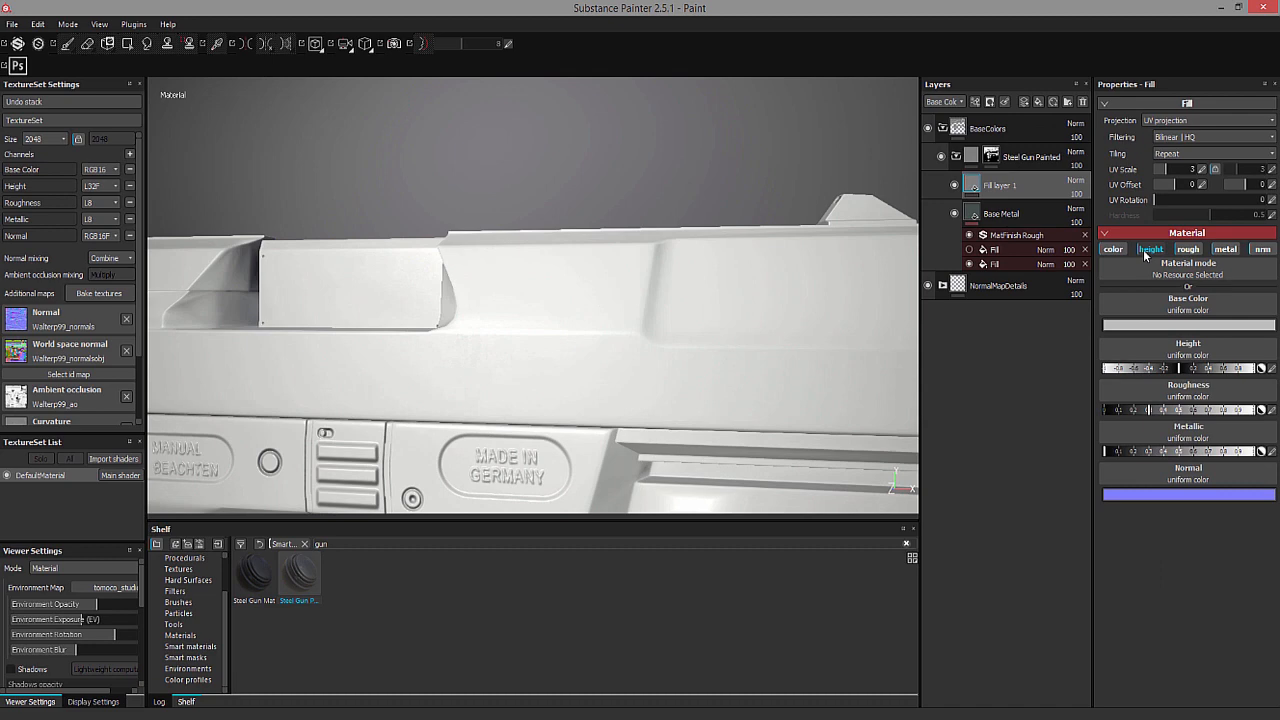
Put Anisotropic noise in Fill layer 1's Roughness at UV scale 10 for brushed metal streaks
click(1188, 248)
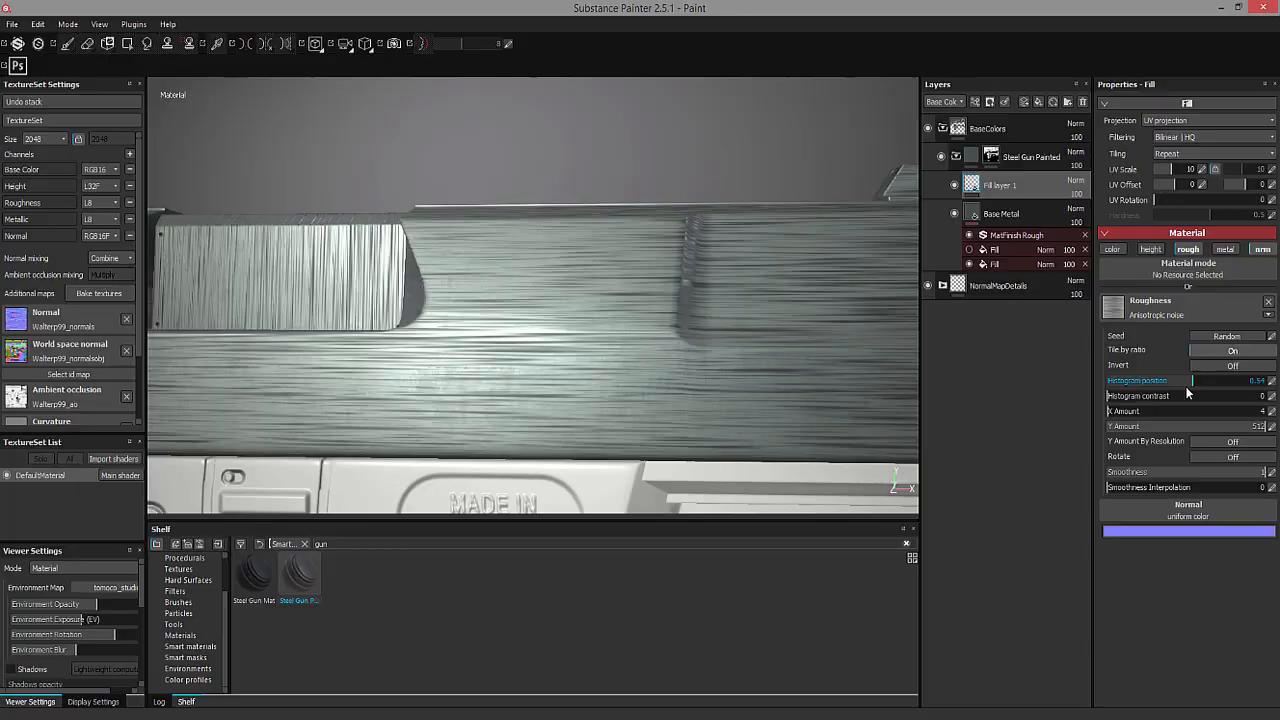